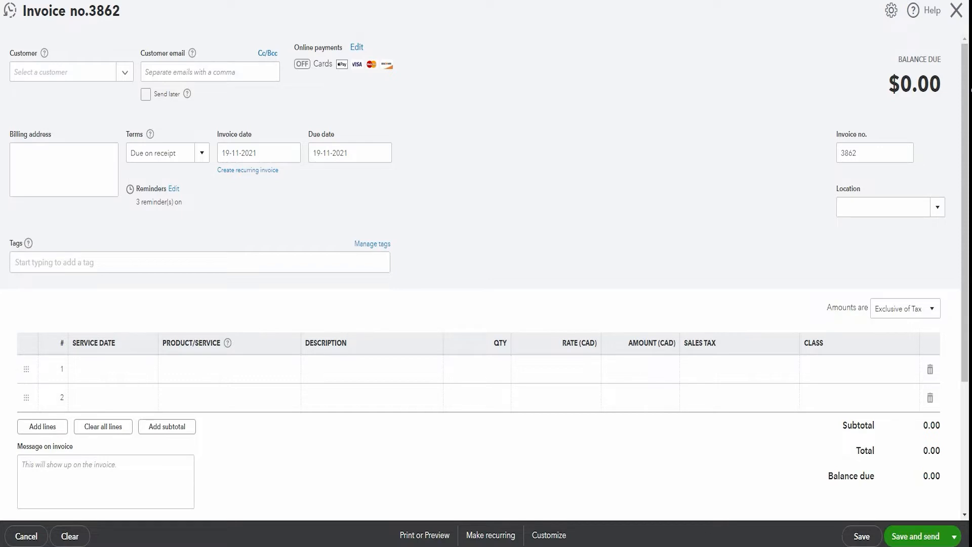
pyautogui.moveTo(219, 99)
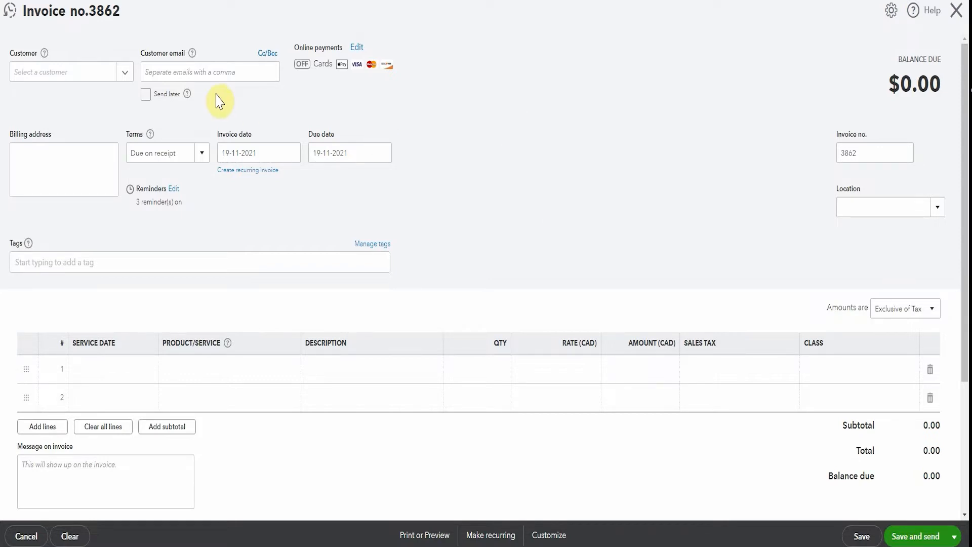
pyautogui.moveTo(243, 235)
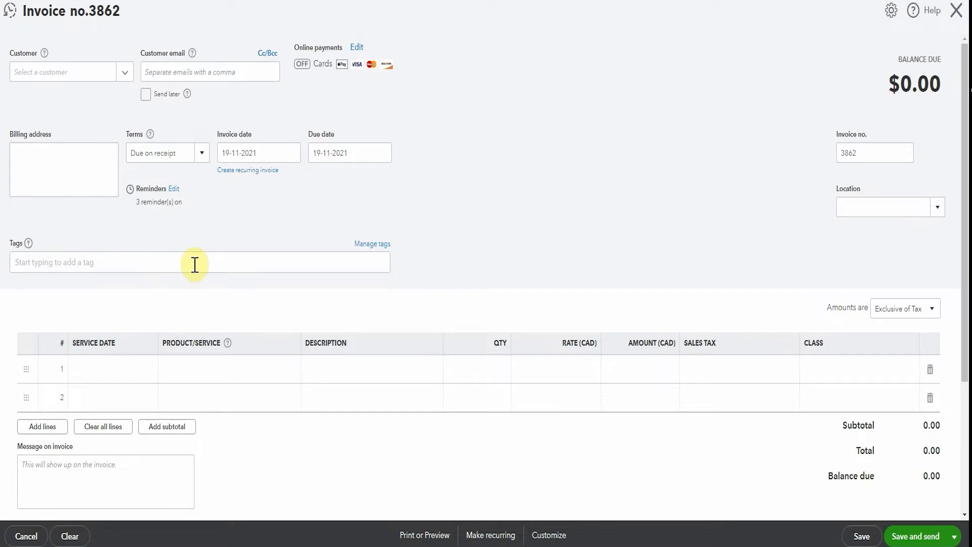
pyautogui.moveTo(152, 225)
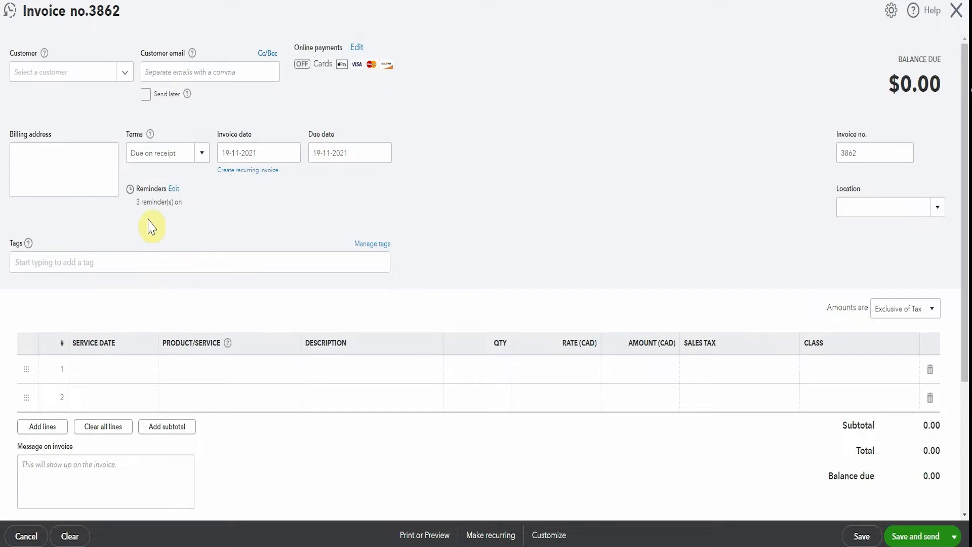
pyautogui.moveTo(176, 197)
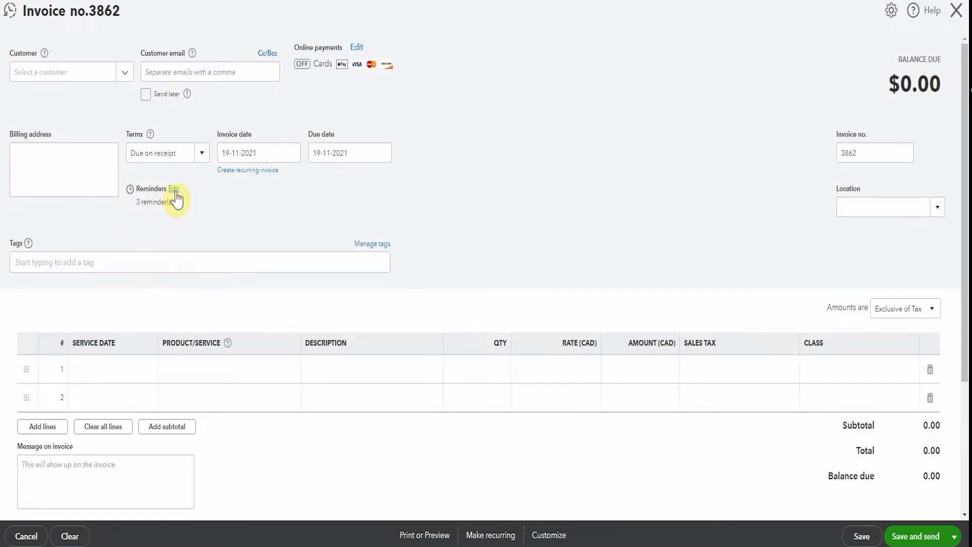
pyautogui.moveTo(230, 219)
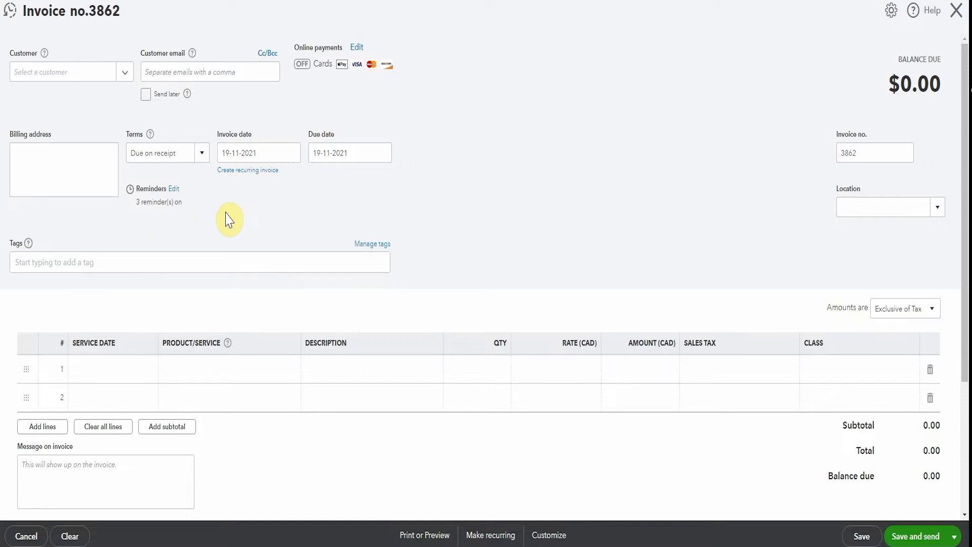
pyautogui.moveTo(172, 199)
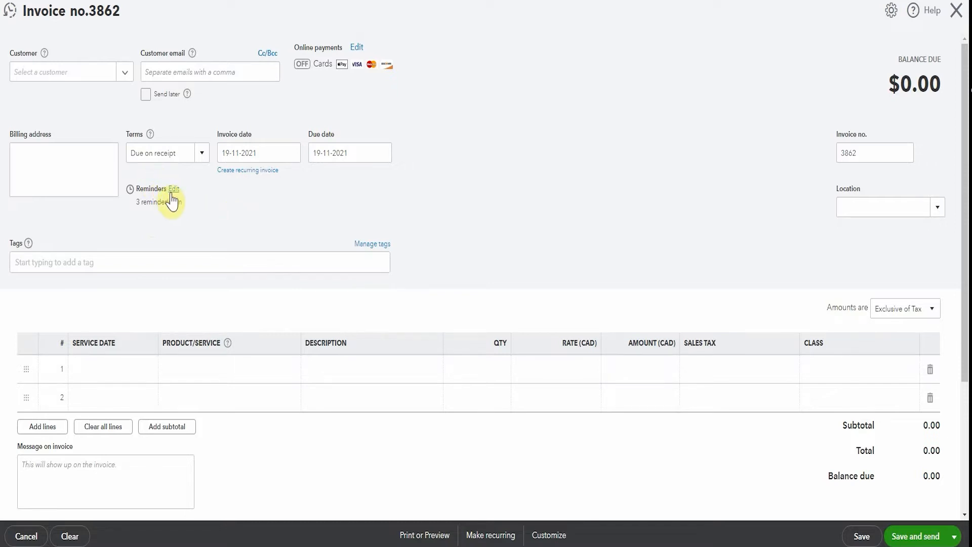
# - Open the Reminders side panel and toggle Invoice Reminders off, then back on, keeping all three after-due-date reminders enabled
pyautogui.click(173, 189)
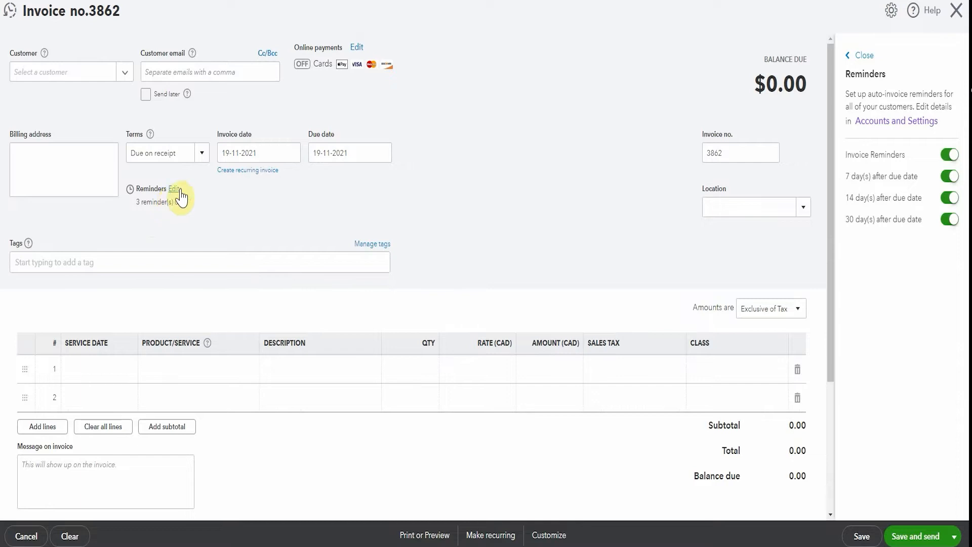
pyautogui.click(949, 154)
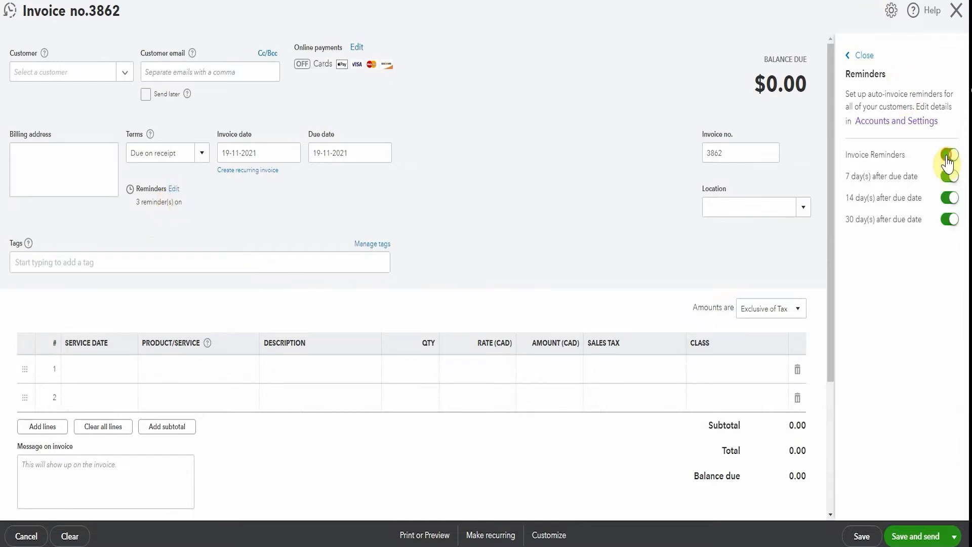
pyautogui.click(950, 154)
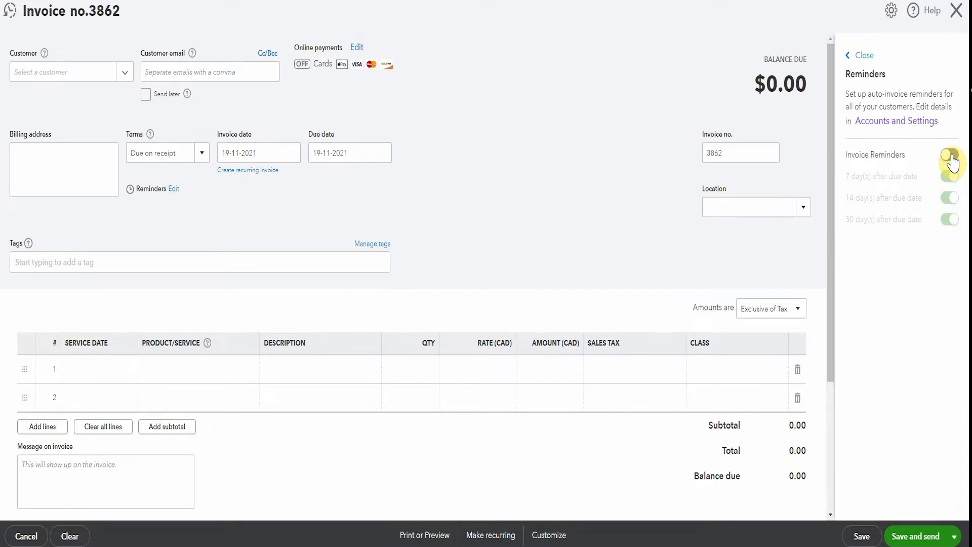
pyautogui.click(949, 154)
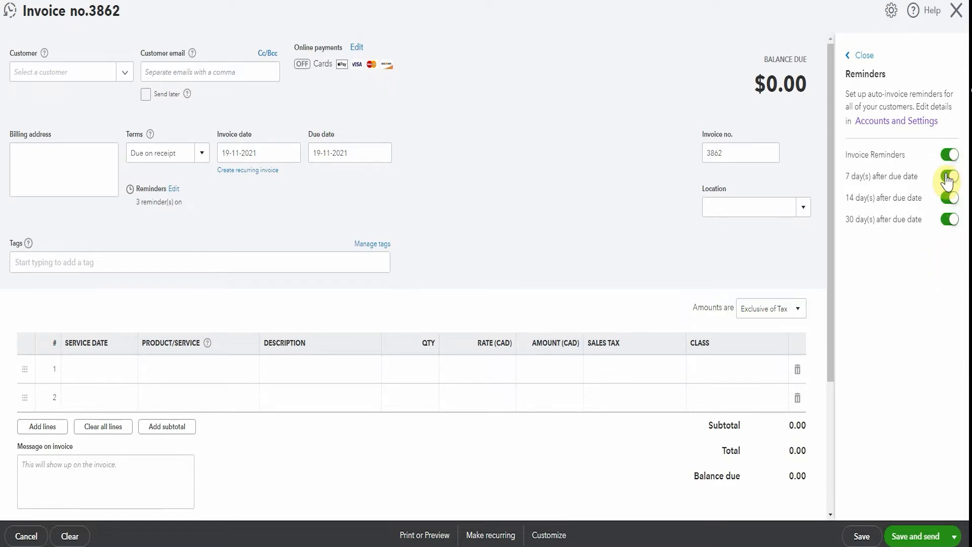
pyautogui.click(948, 176)
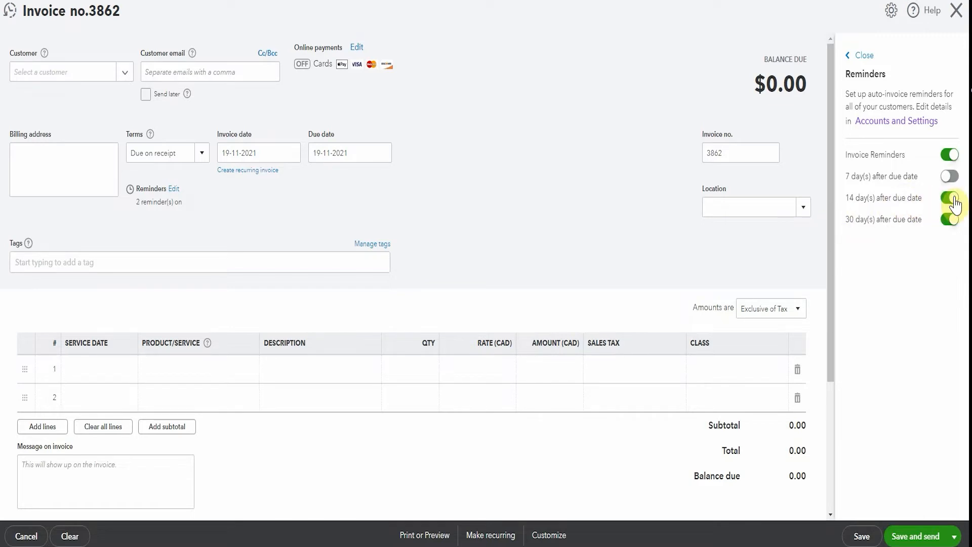
pyautogui.click(950, 176)
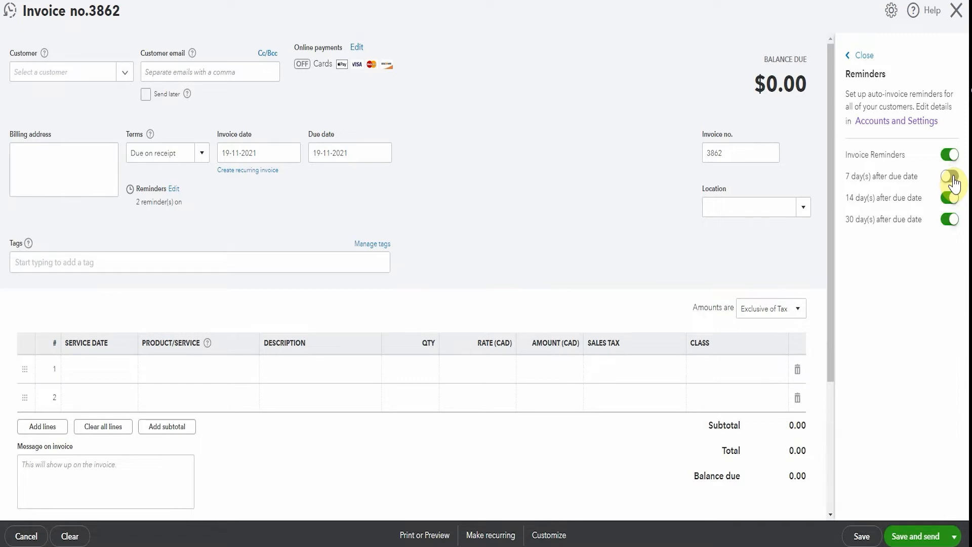
pyautogui.click(950, 176)
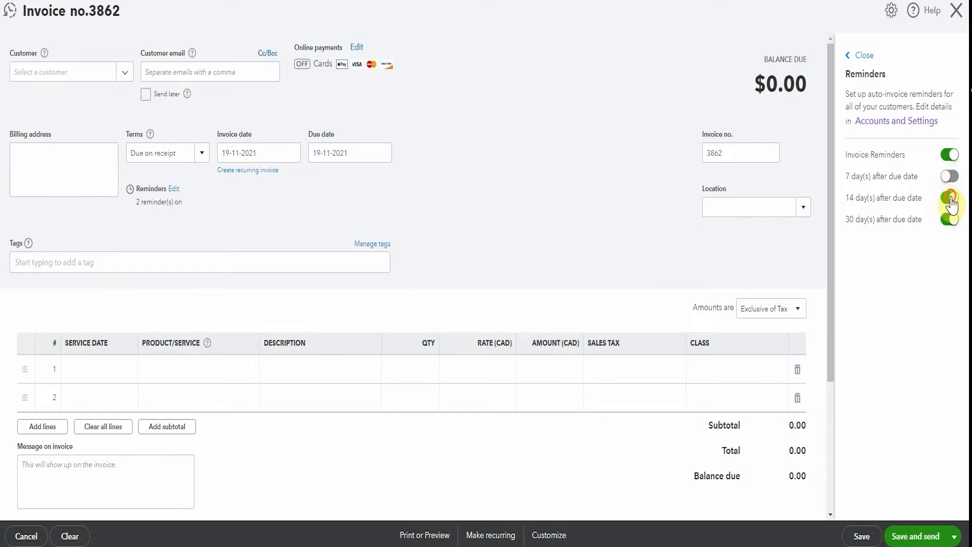
pyautogui.click(950, 198)
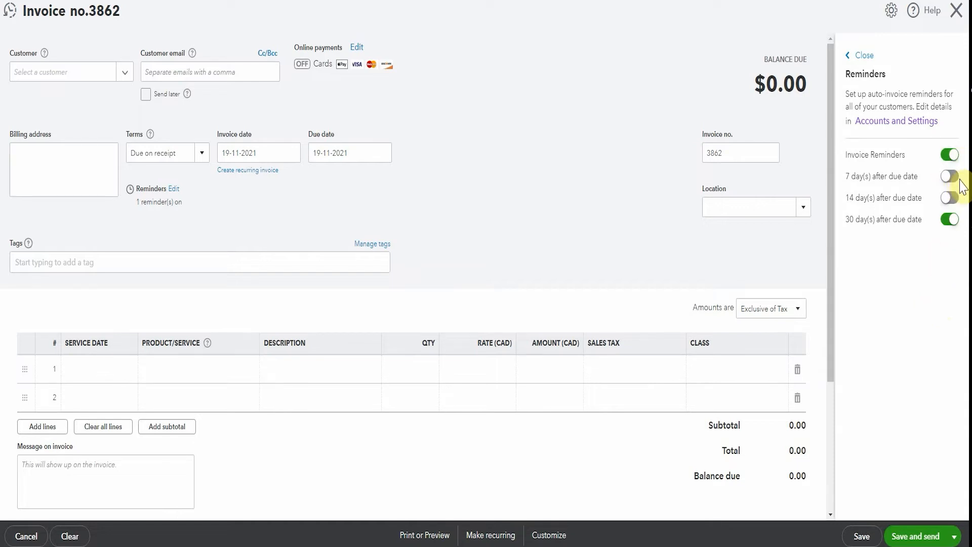
pyautogui.click(950, 176)
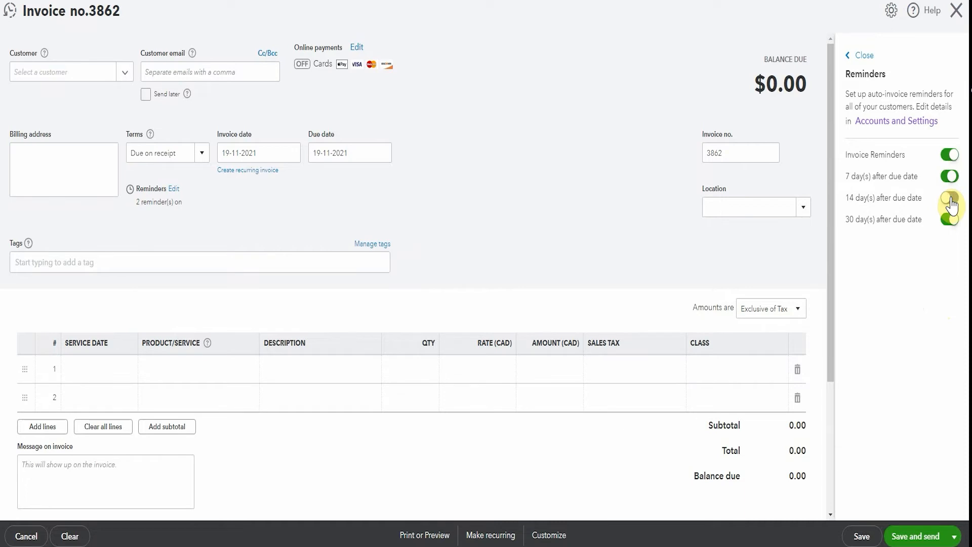
pyautogui.click(949, 198)
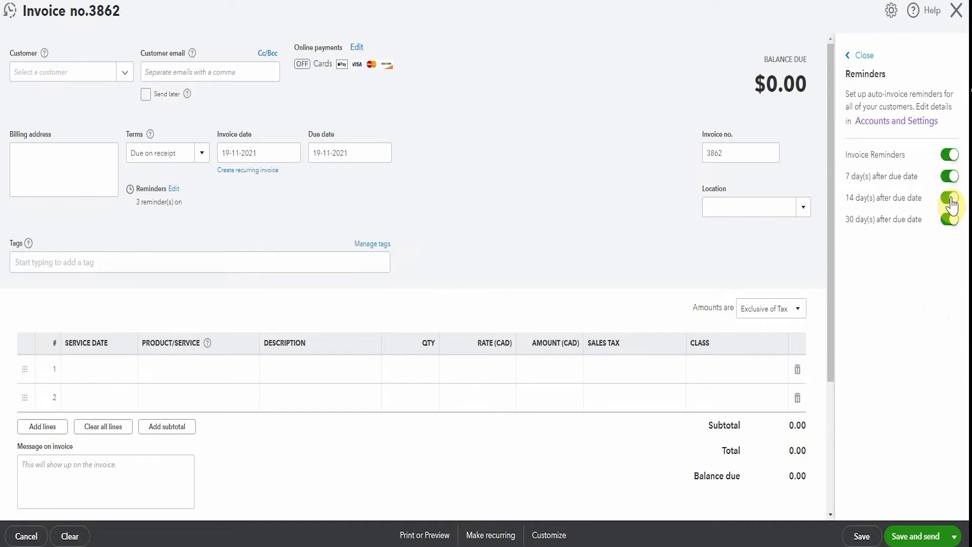